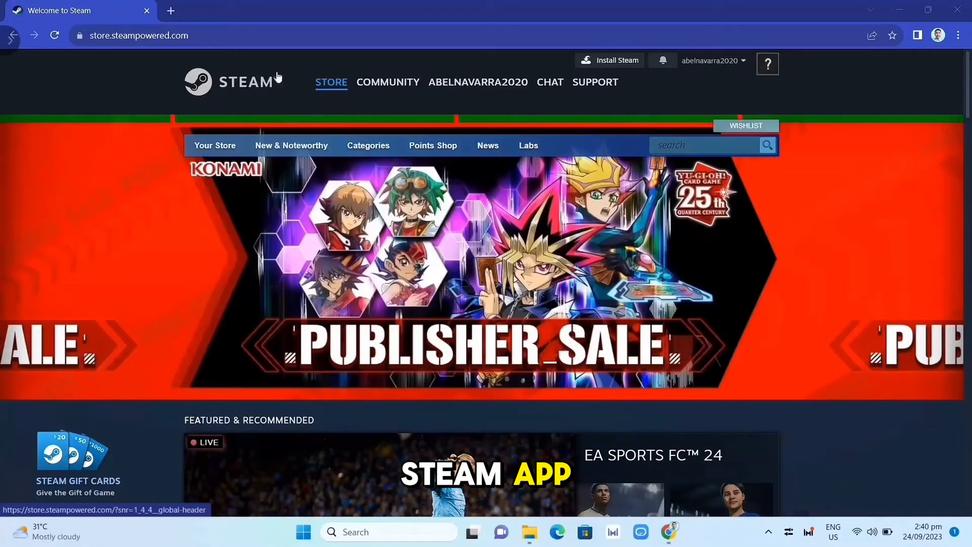
Download the Steam installer for Windows from the Steam website's Install Steam page
click(138, 36)
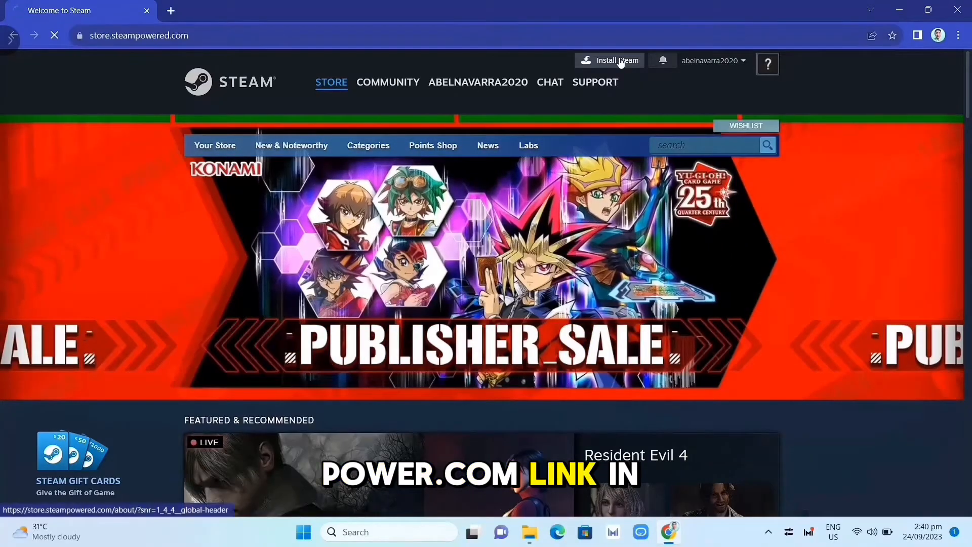
click(618, 60)
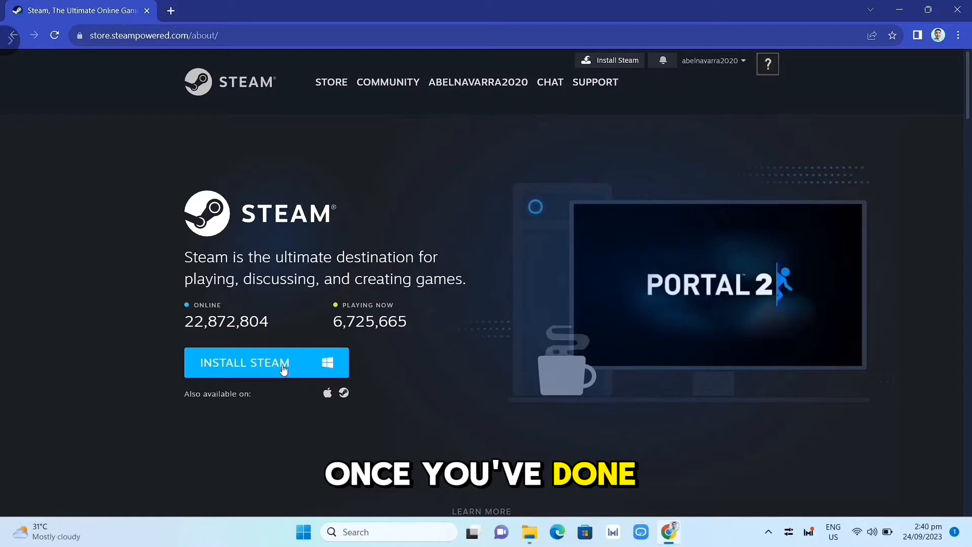
click(267, 362)
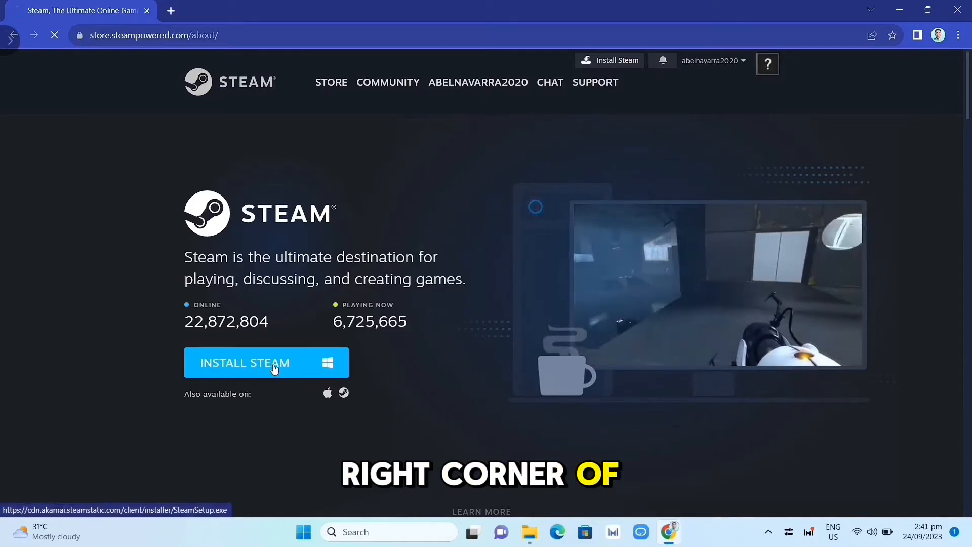
click(267, 362)
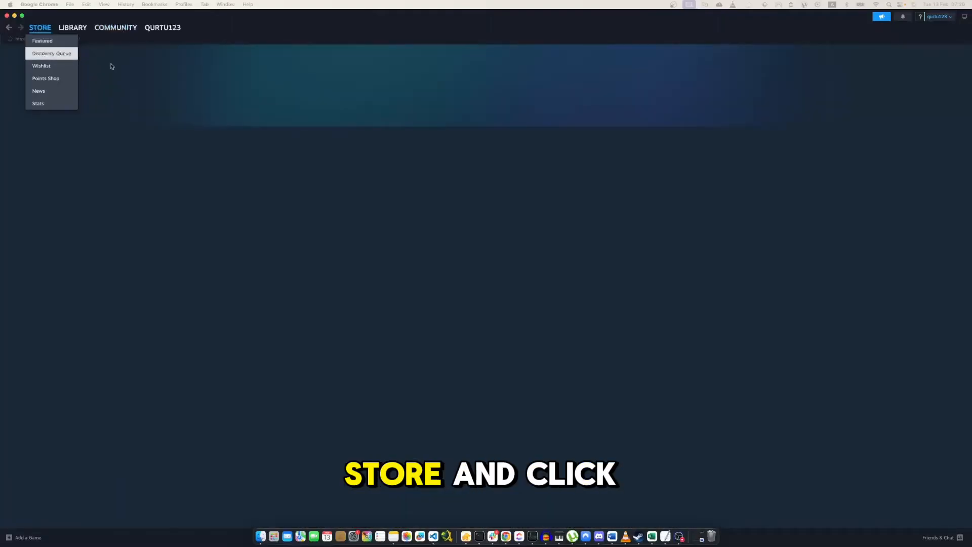
Search the store for 'car for sale' and add Car For Sale Simulator 2023 to the cart
click(42, 41)
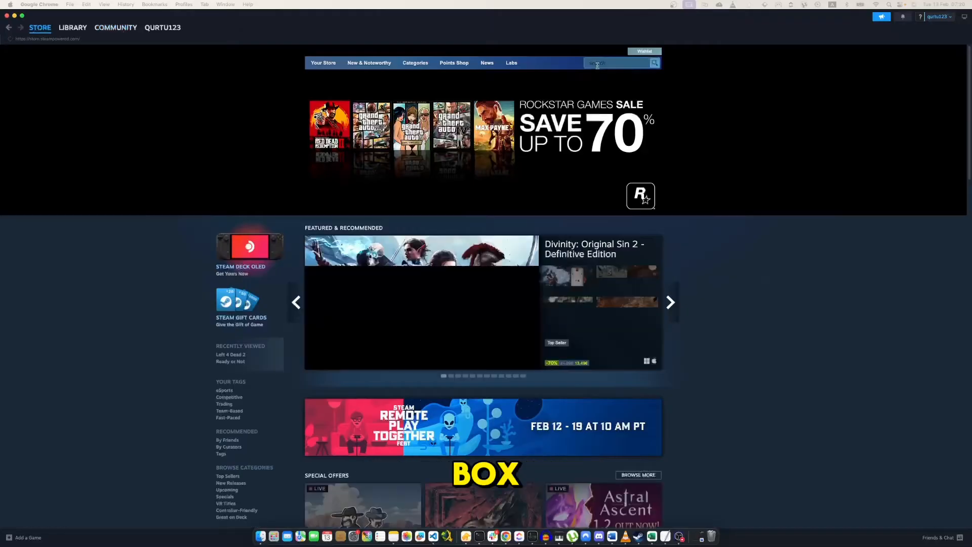
text(car)
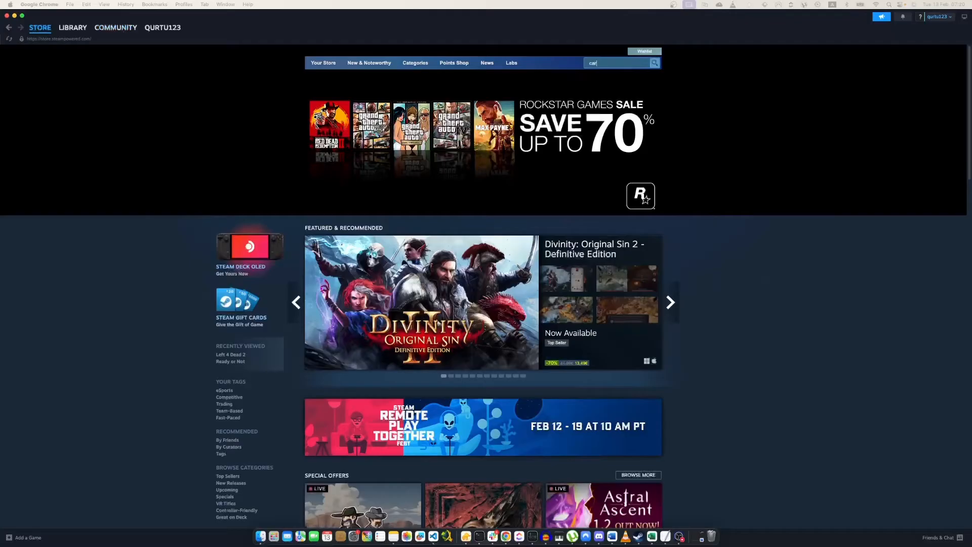
text(for sale)
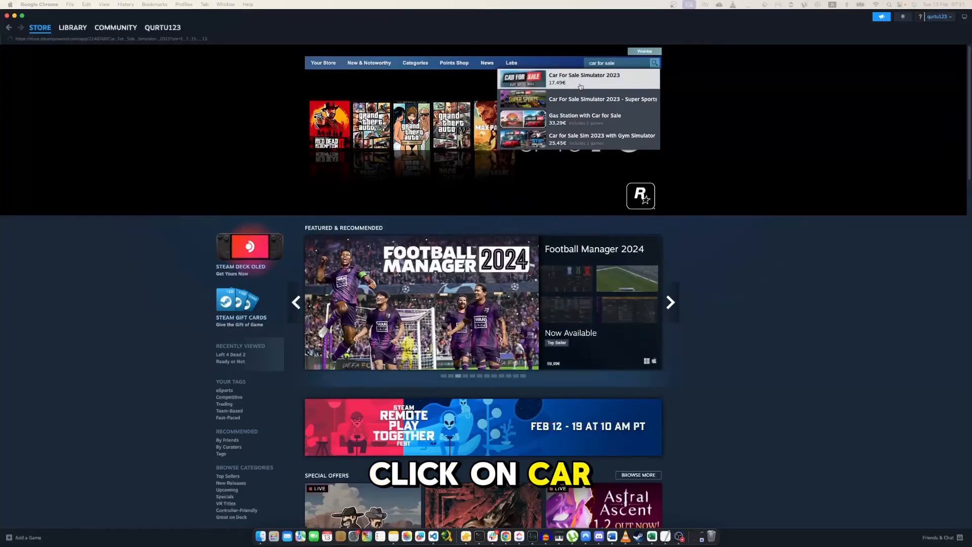
click(583, 77)
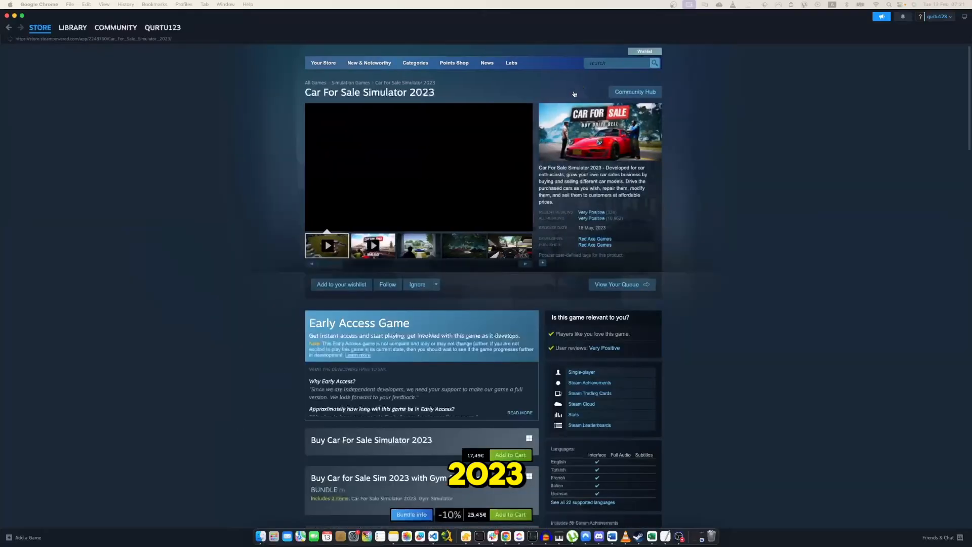
scroll(down, 3)
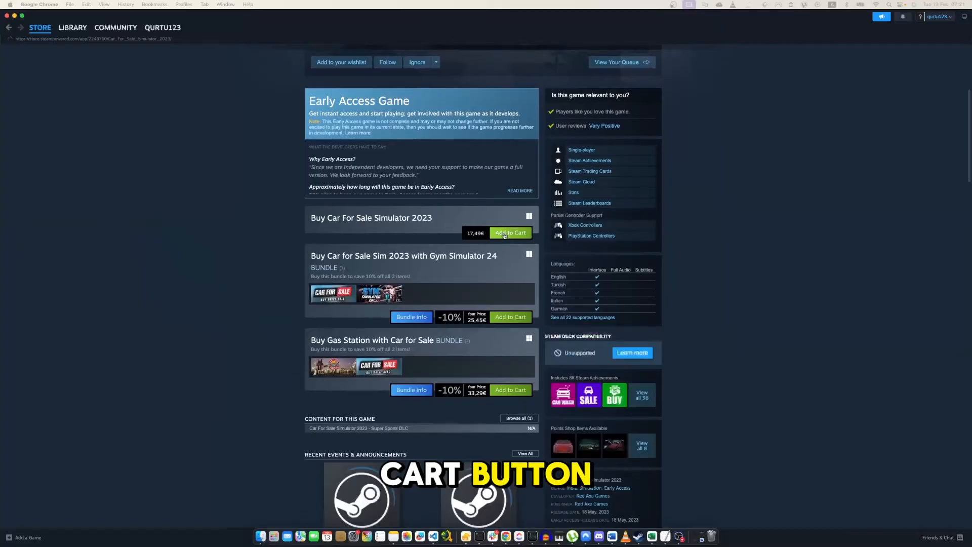
click(510, 233)
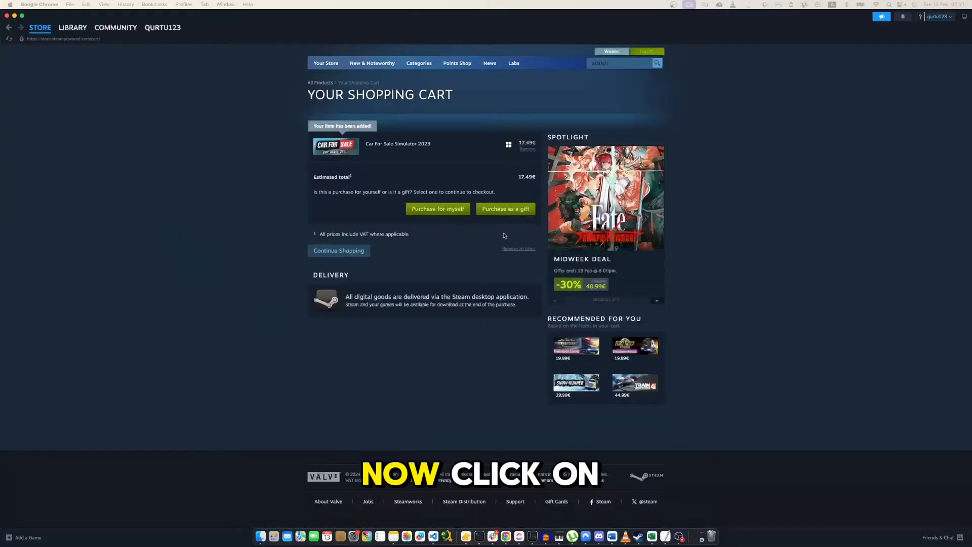
Check out the cart as a purchase for yourself, then switch to the game library
click(437, 208)
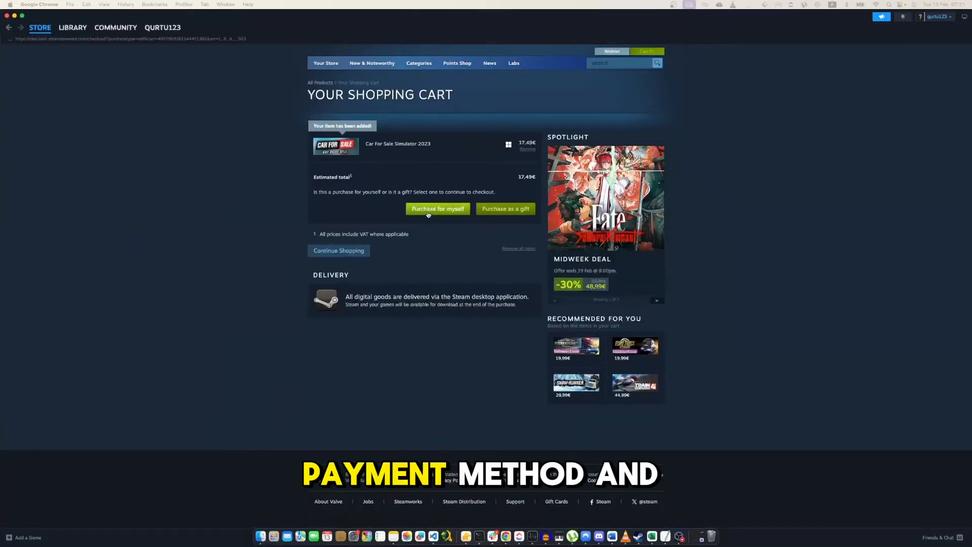
click(437, 208)
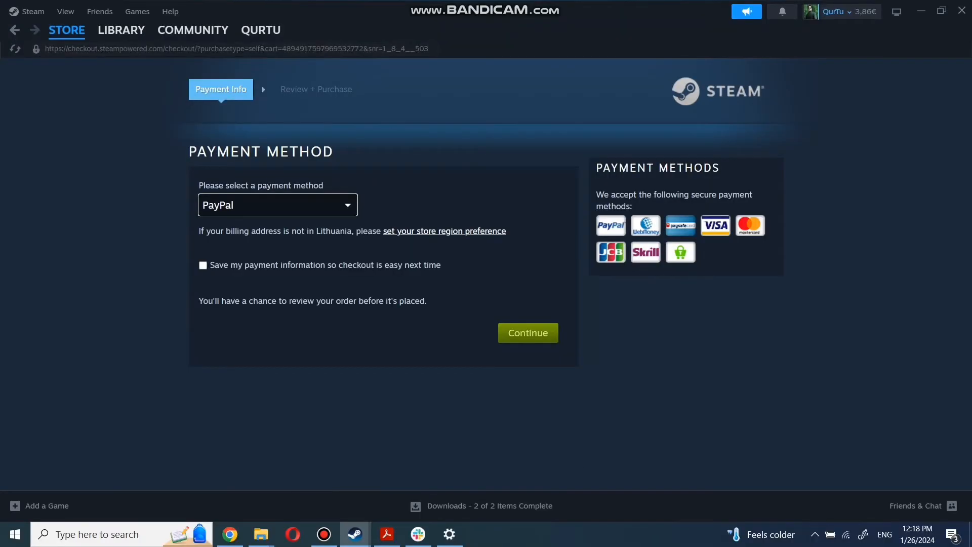
click(121, 30)
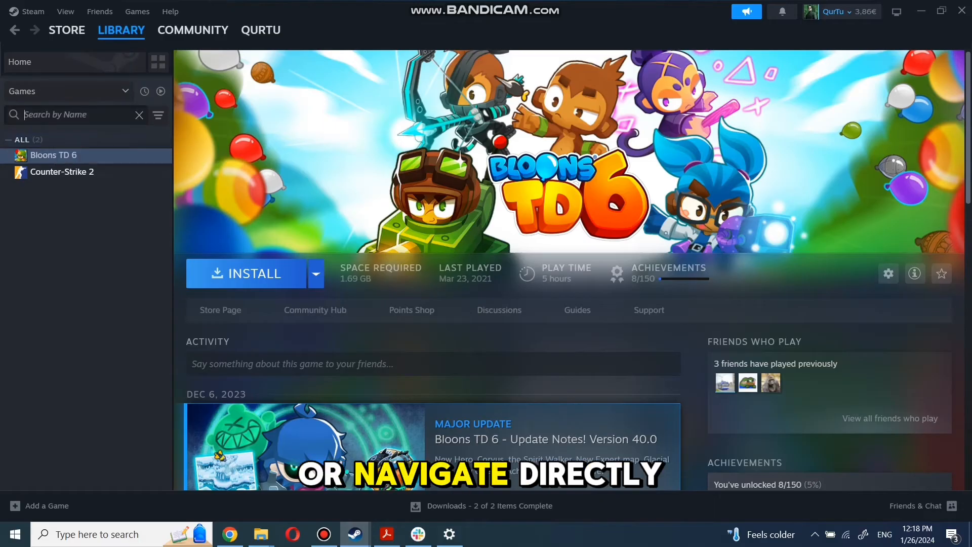
text(game na)
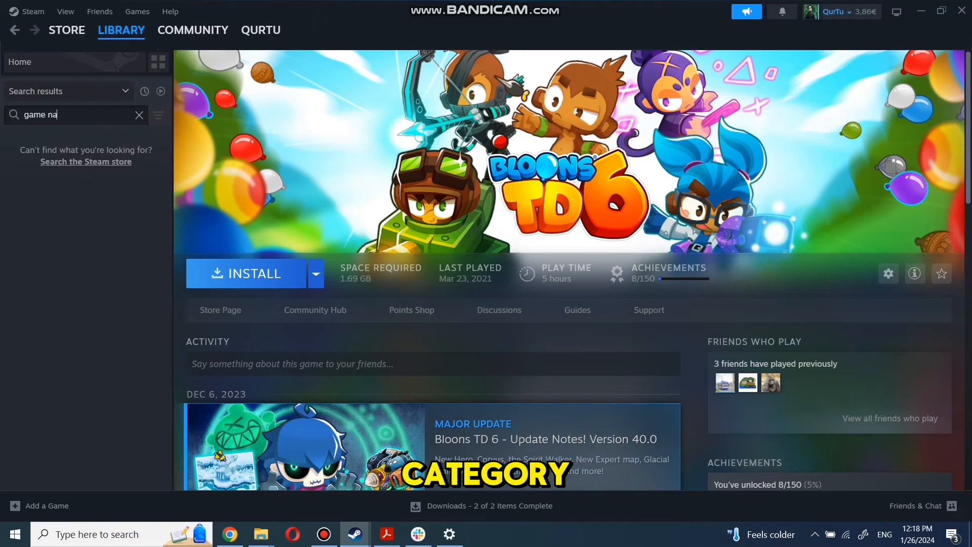
key(Backspace)
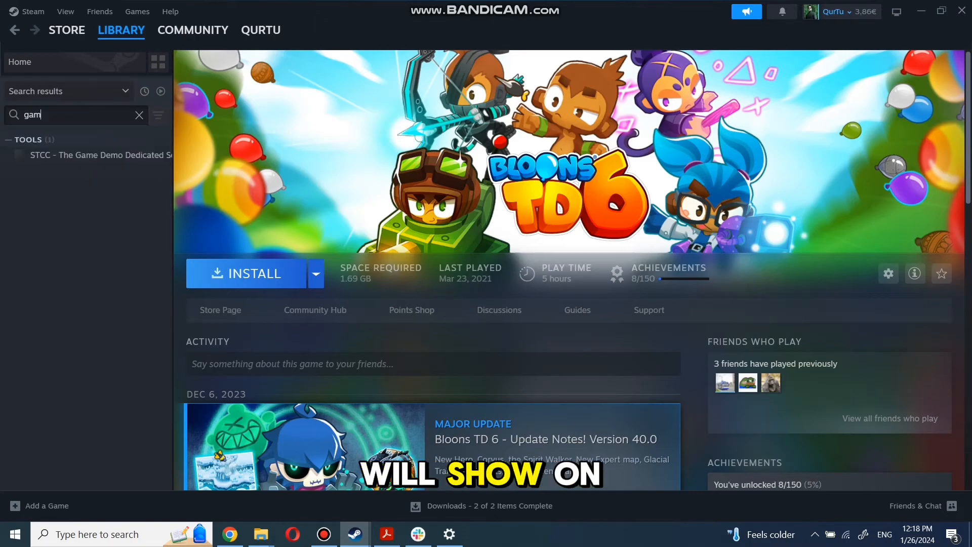
click(139, 114)
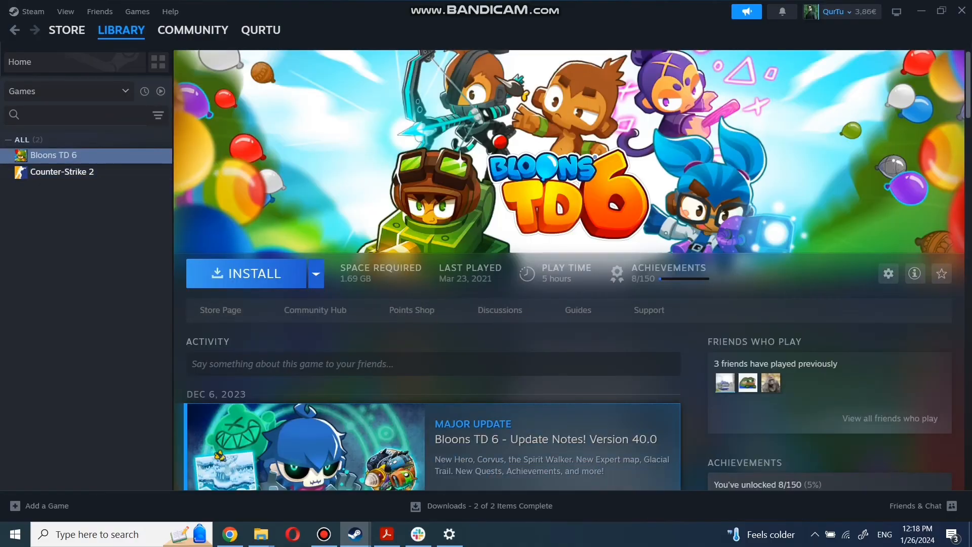
Install Bloons TD 6 to the local drive and launch it once downloaded
click(251, 273)
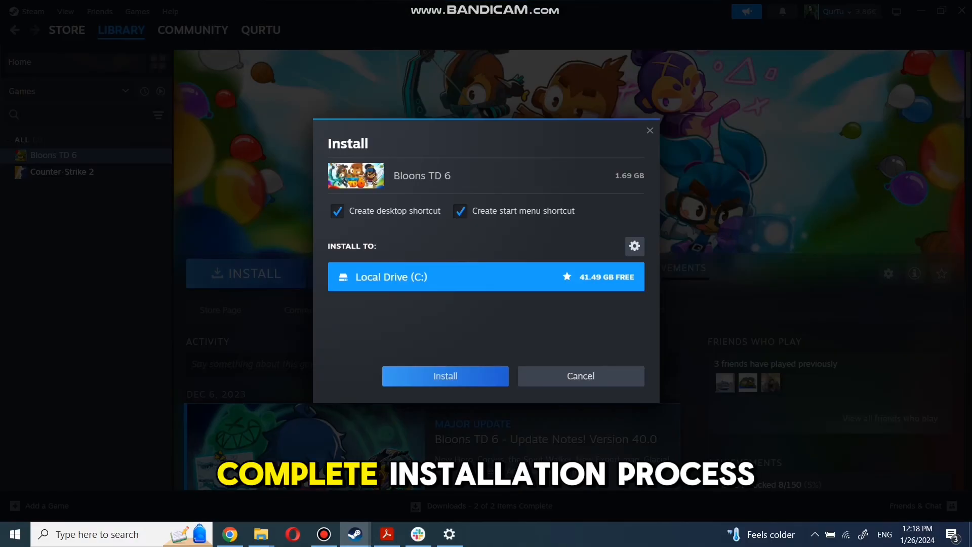
click(444, 375)
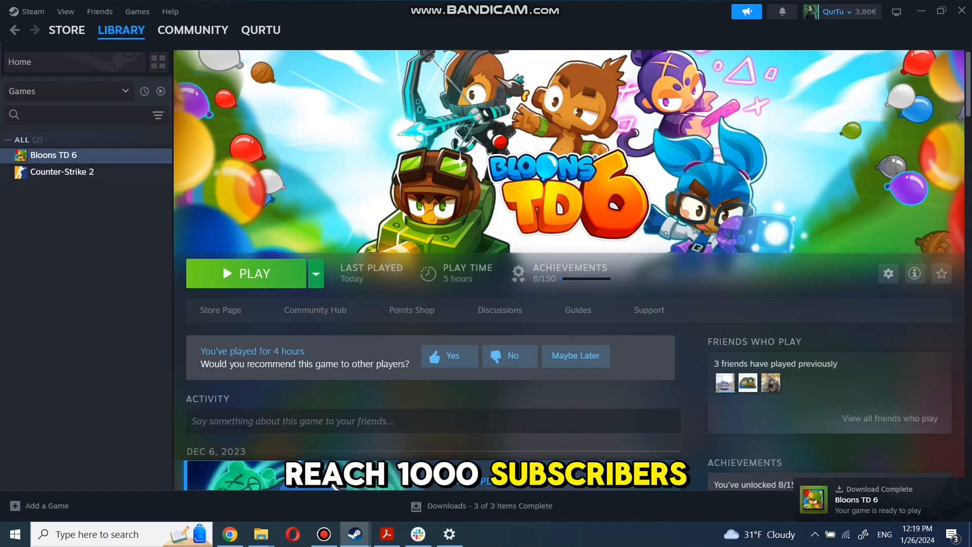
click(245, 274)
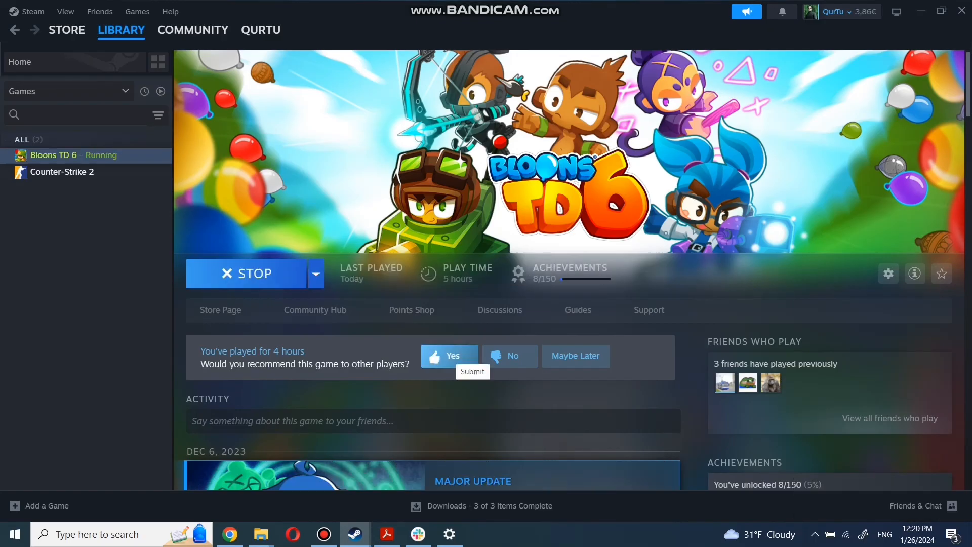